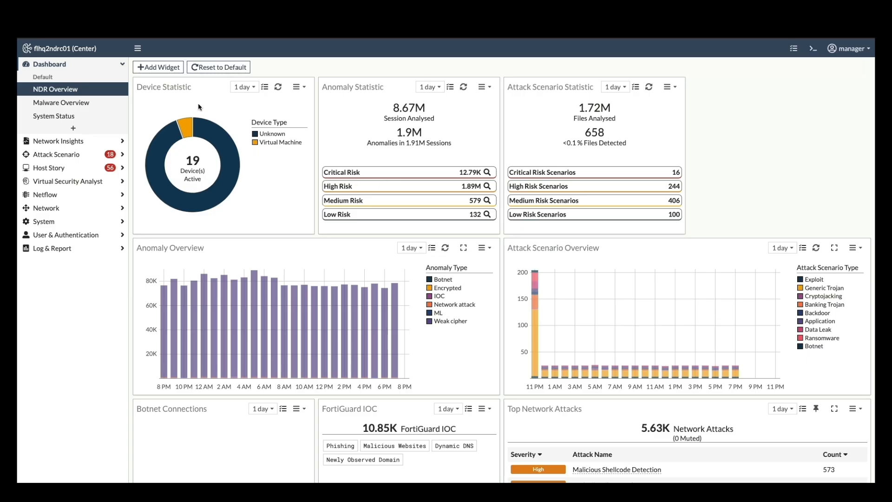
pyautogui.moveTo(79, 53)
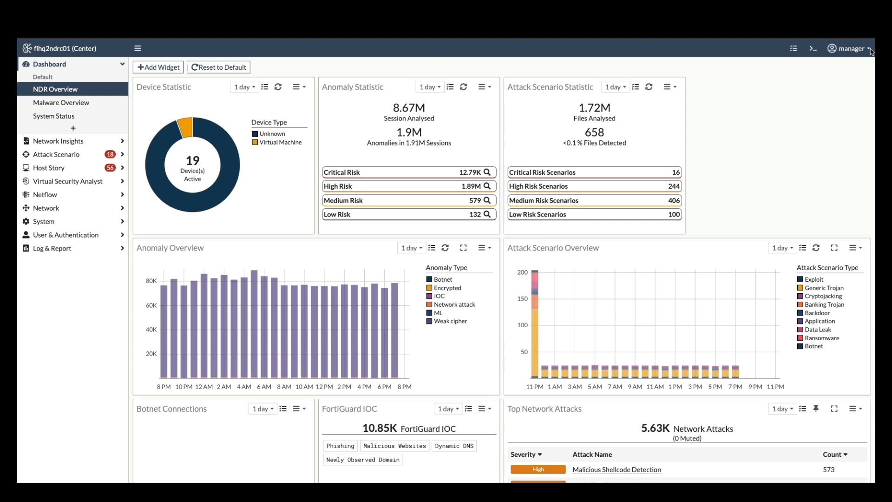
# Check the account and version information on the Center.
pyautogui.click(850, 49)
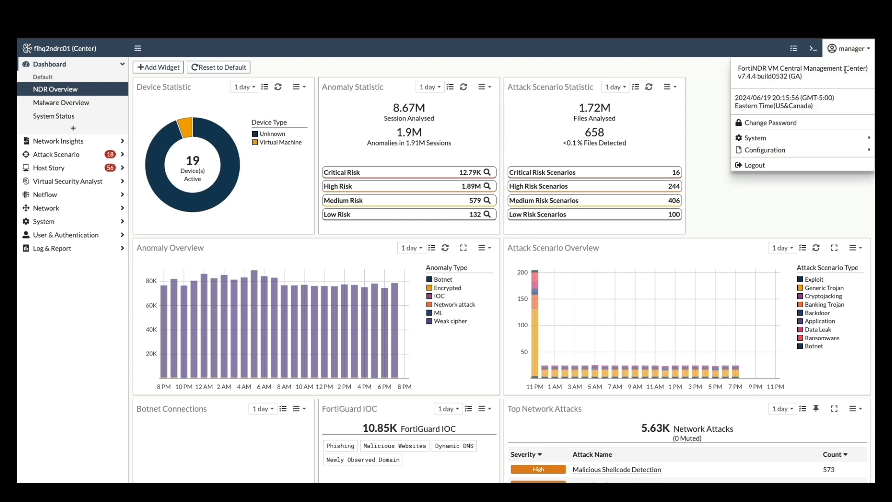
pyautogui.click(694, 123)
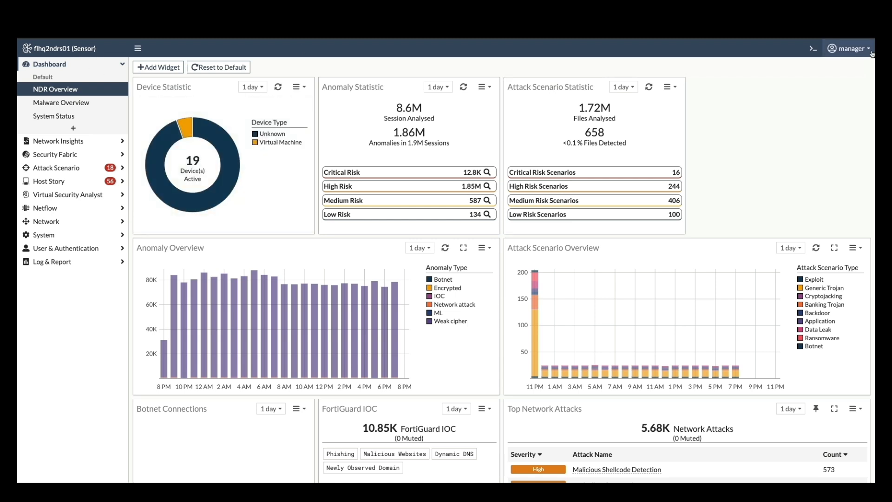
pyautogui.click(849, 48)
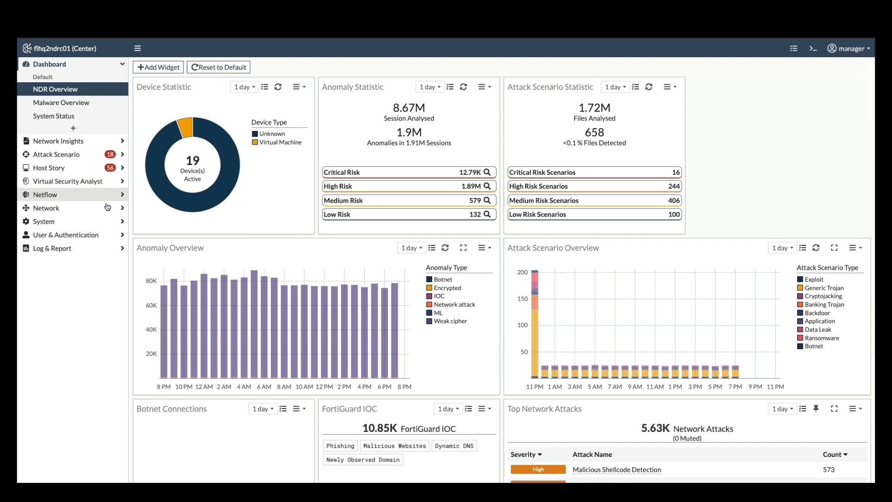
# View the Center's registered sensors, then the sensor's registered centers (10.163.2.5 enabled).
pyautogui.click(44, 157)
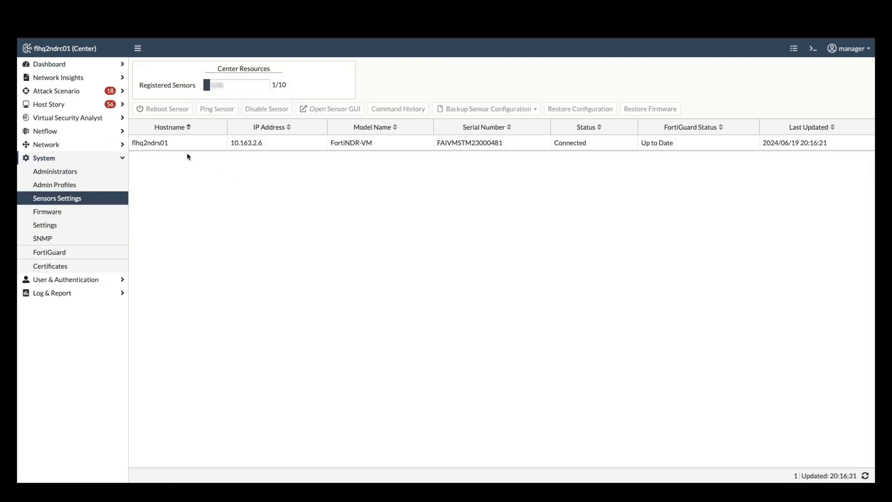
pyautogui.moveTo(380, 151)
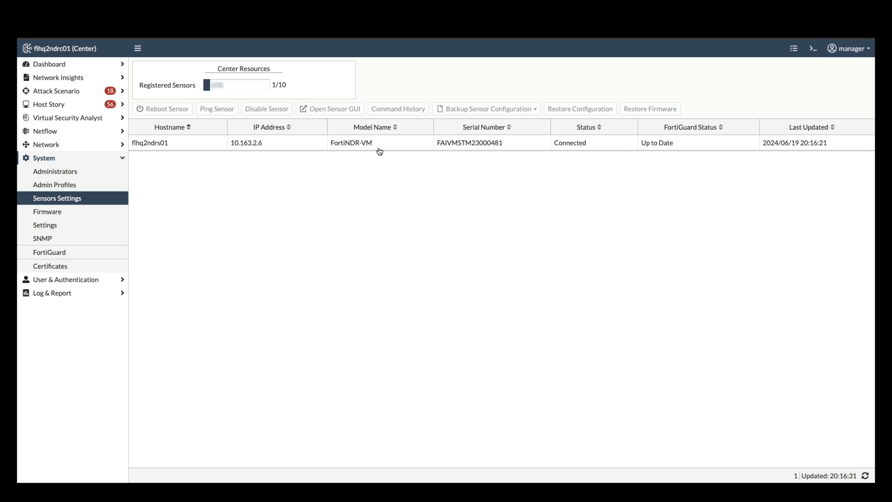
pyautogui.moveTo(470, 154)
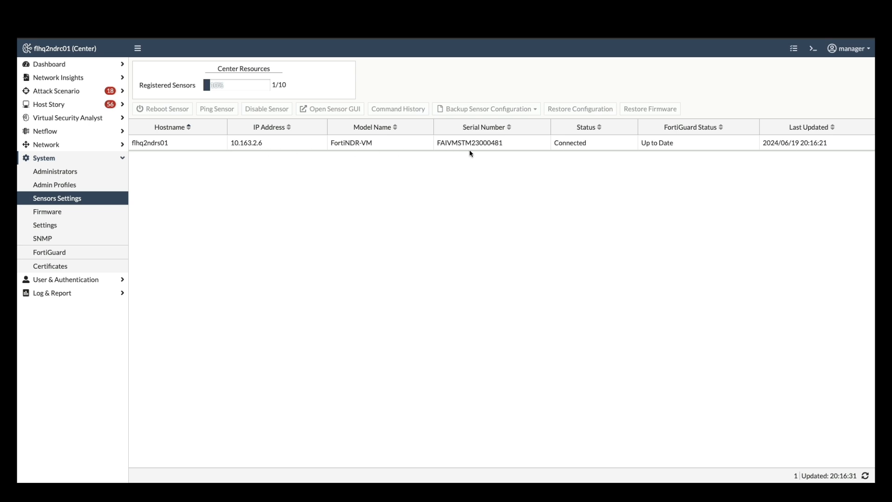
pyautogui.moveTo(578, 157)
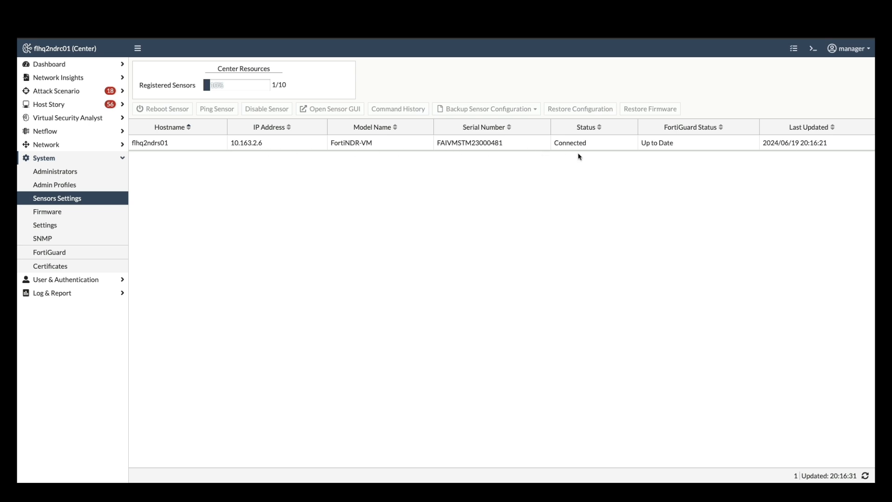
pyautogui.click(333, 109)
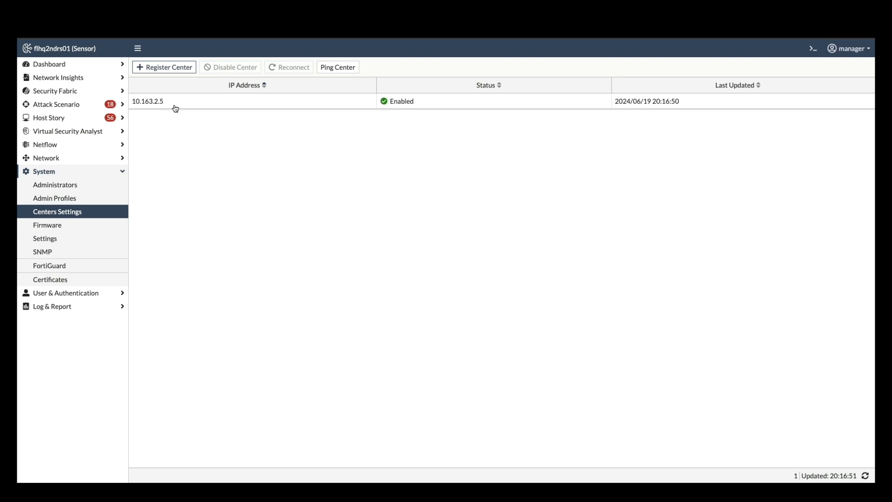
pyautogui.moveTo(183, 115)
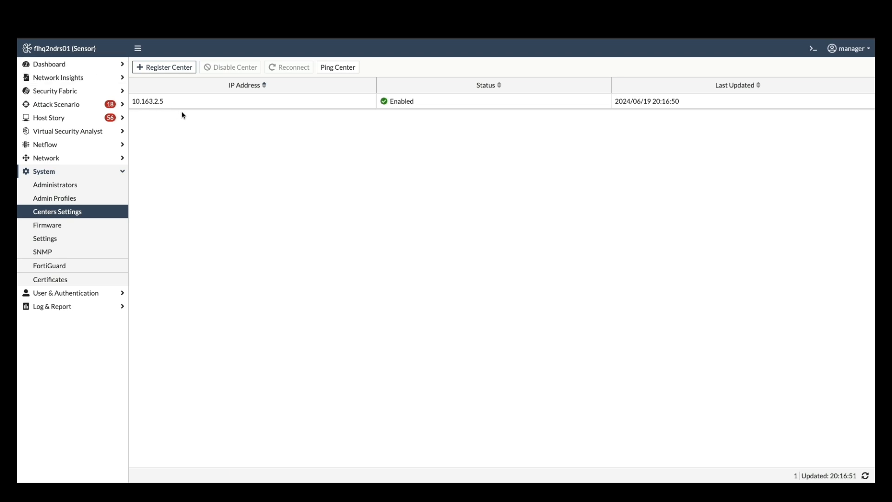
pyautogui.moveTo(221, 115)
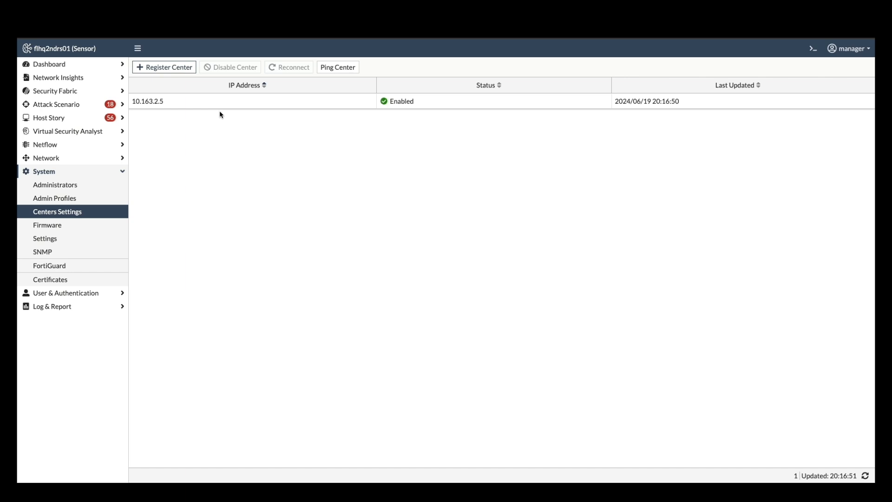
pyautogui.moveTo(203, 111)
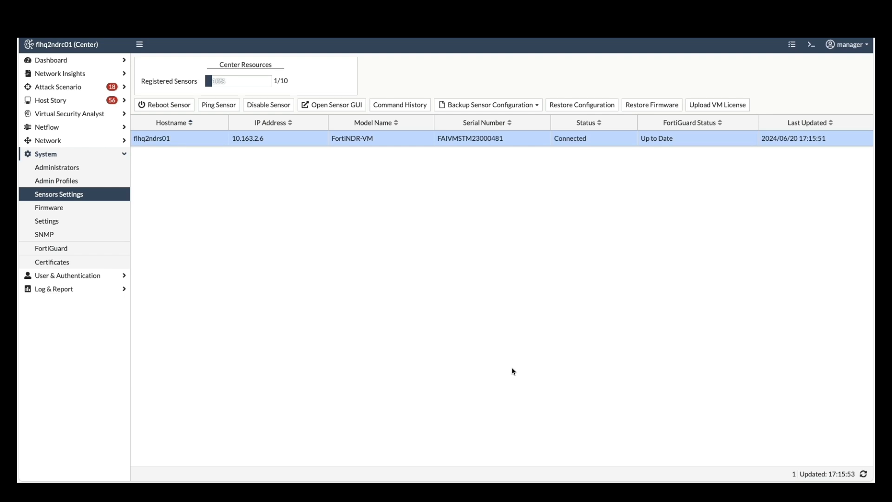
pyautogui.moveTo(529, 173)
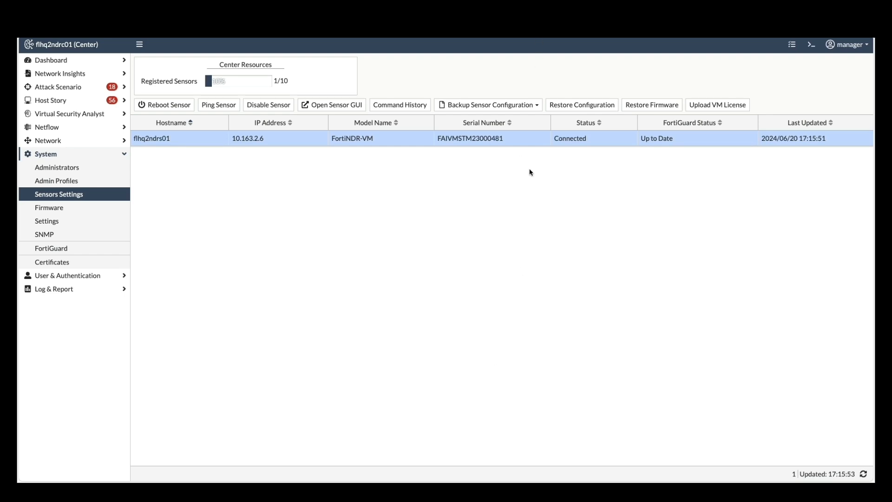
pyautogui.moveTo(279, 151)
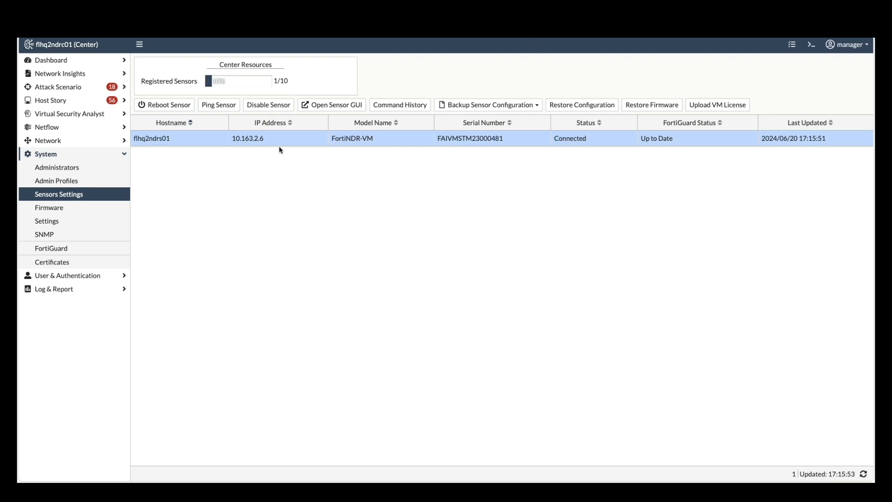
# Ping the selected sensor and confirm it responds.
pyautogui.click(218, 105)
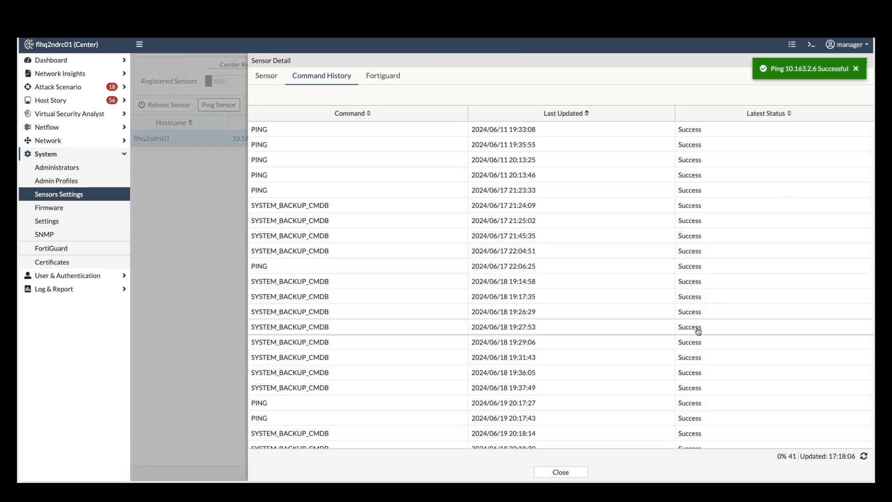
pyautogui.scroll(-3)
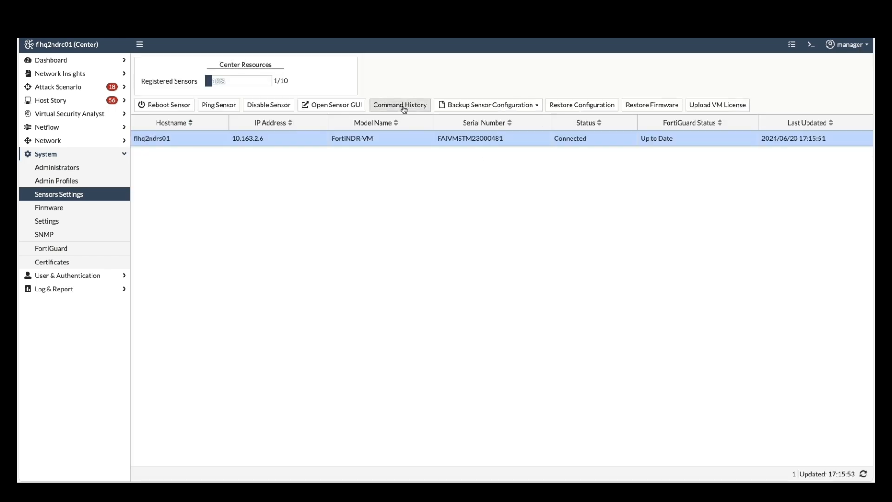
# Back up the sensor configuration and download its .conf file from Command History.
pyautogui.click(400, 104)
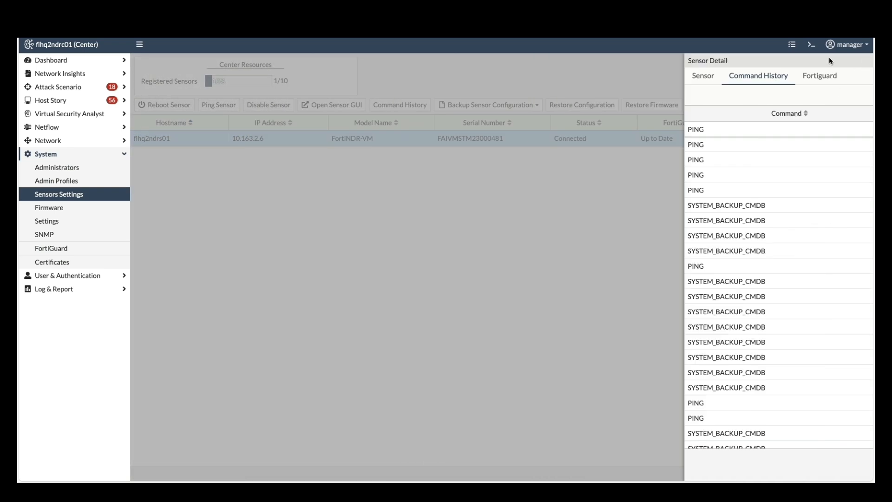
pyautogui.click(487, 105)
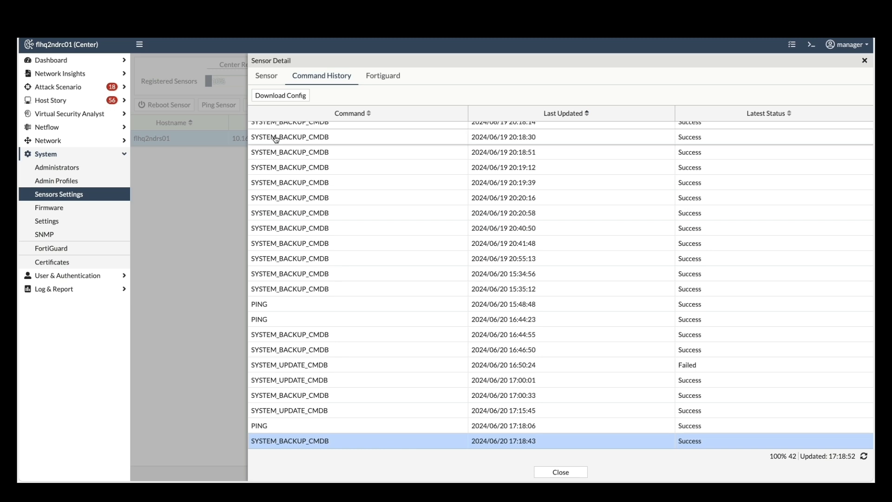
pyautogui.click(280, 95)
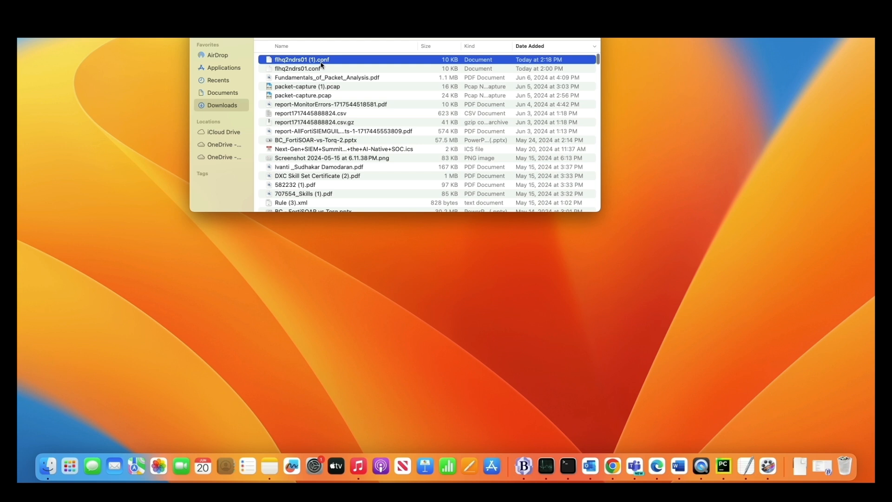
# Edit flhq2ndrs01 (1).conf so the hostname line reads flhq2ndrs01-sensor.
pyautogui.doubleClick(302, 59)
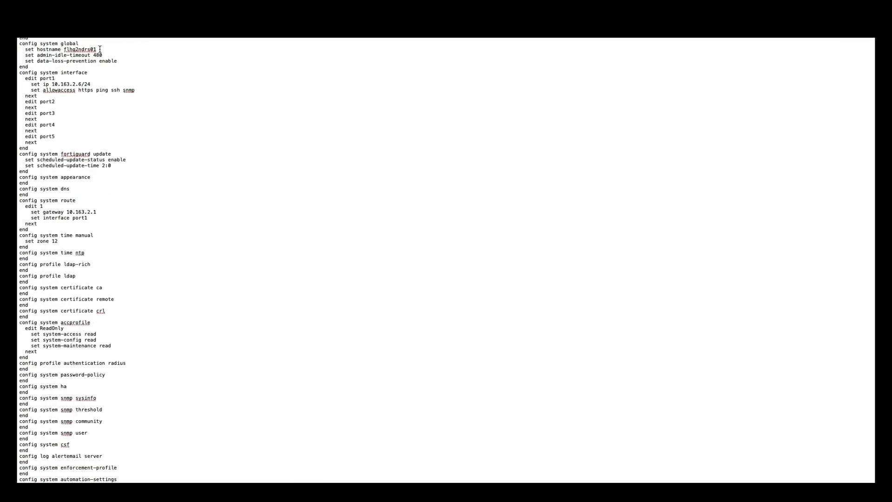
pyautogui.write('-sensor')
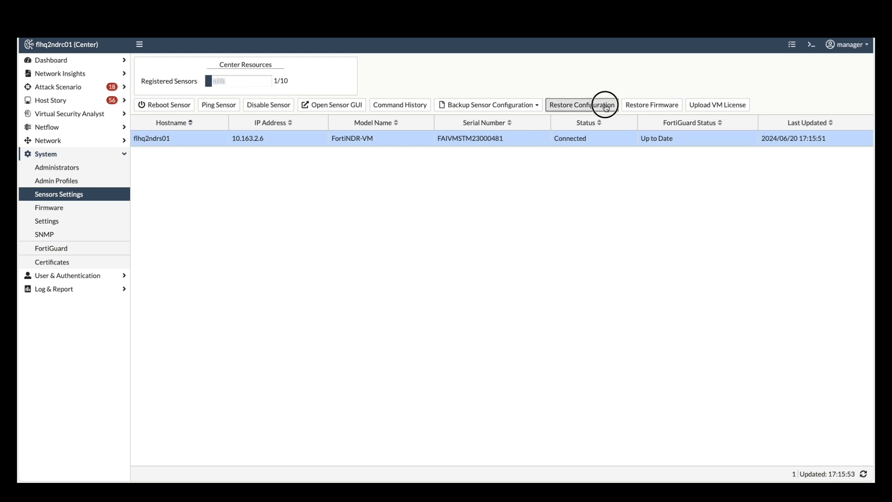
# Restore flhq2ndrs01 (1).conf onto the sensor and confirm the restore.
pyautogui.click(581, 104)
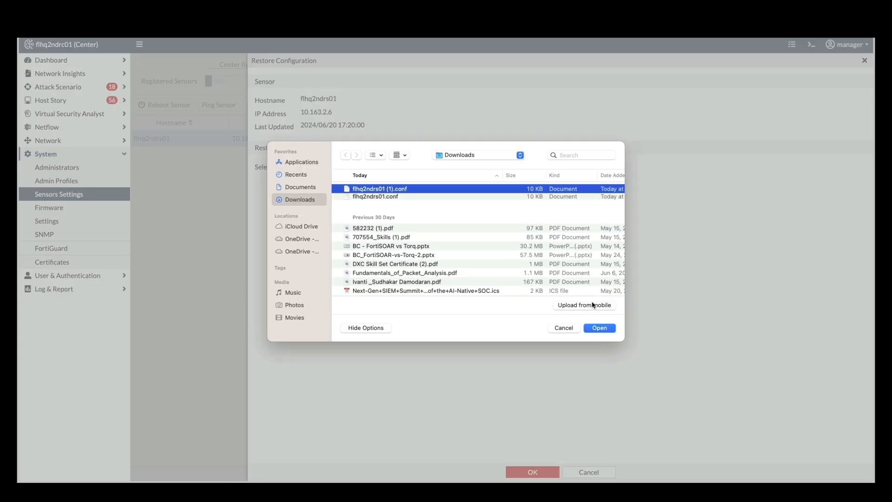
pyautogui.click(599, 327)
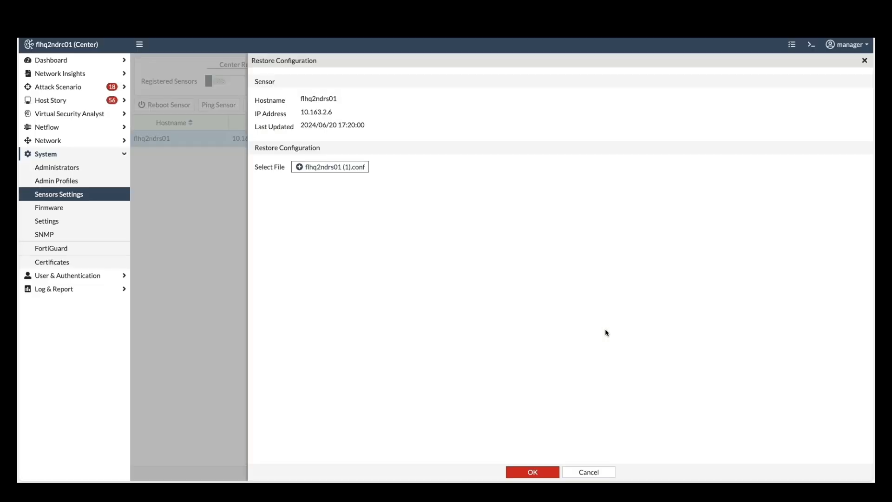
pyautogui.click(531, 471)
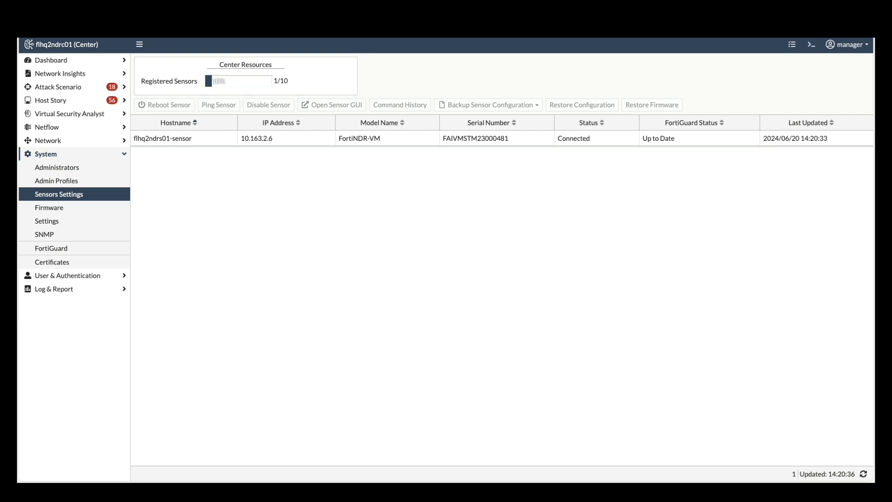
pyautogui.click(335, 104)
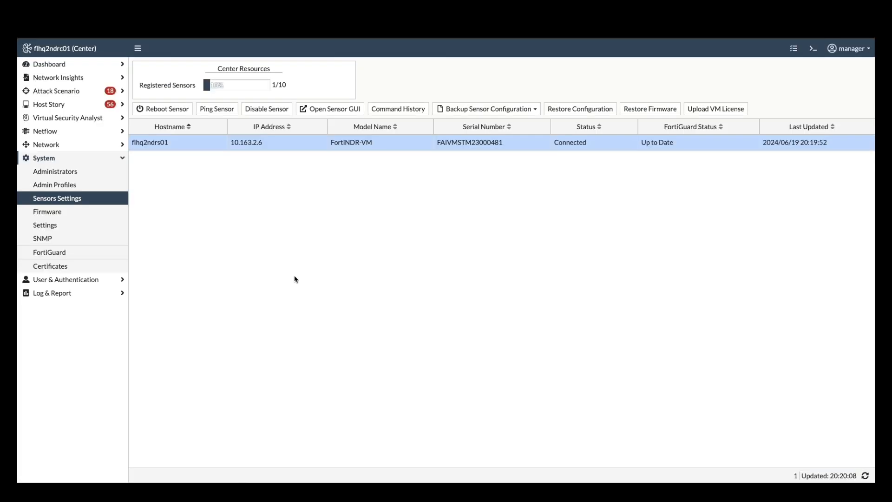
# Show the FortiGuard IOC anomaly list under Network Insights (91,455 critical).
pyautogui.click(59, 77)
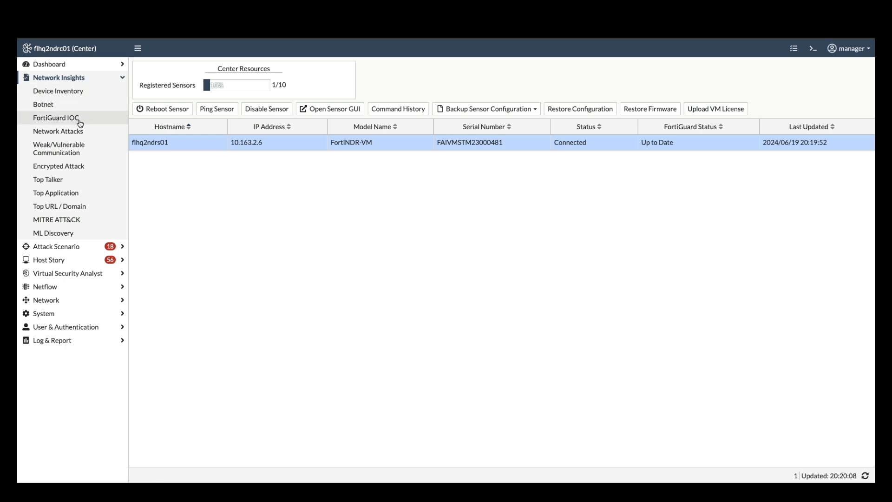
pyautogui.click(55, 118)
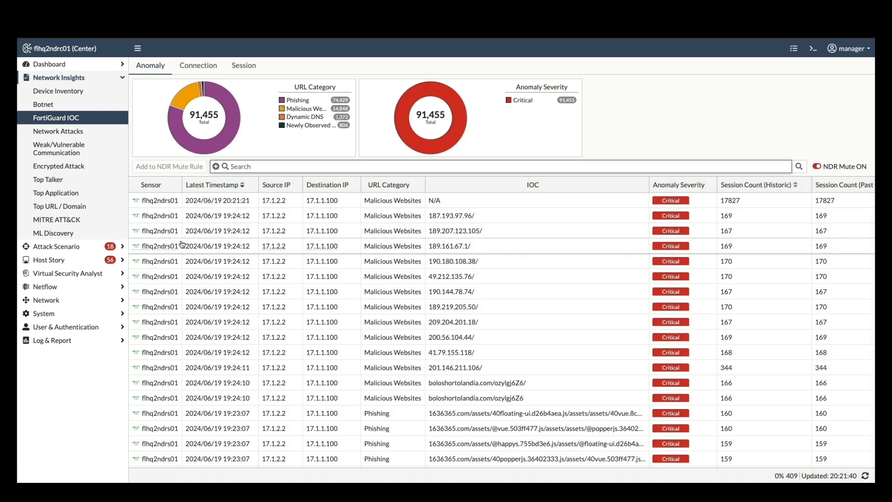
pyautogui.moveTo(161, 200)
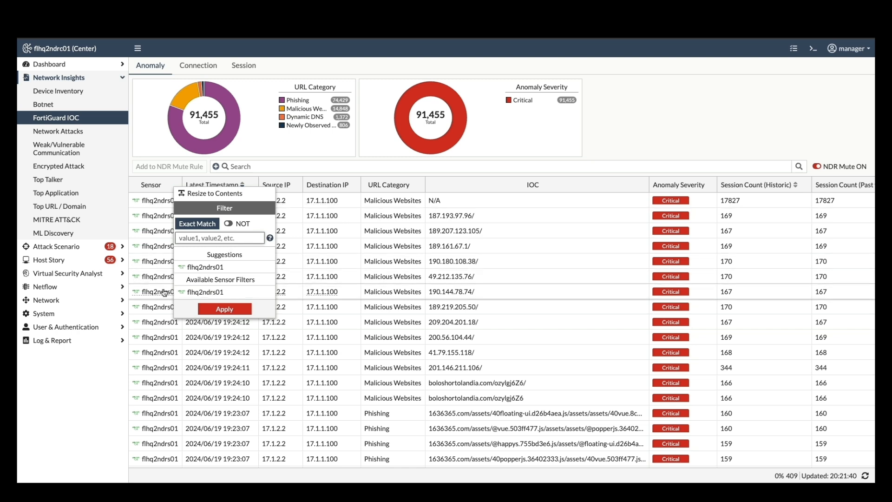
pyautogui.moveTo(247, 231)
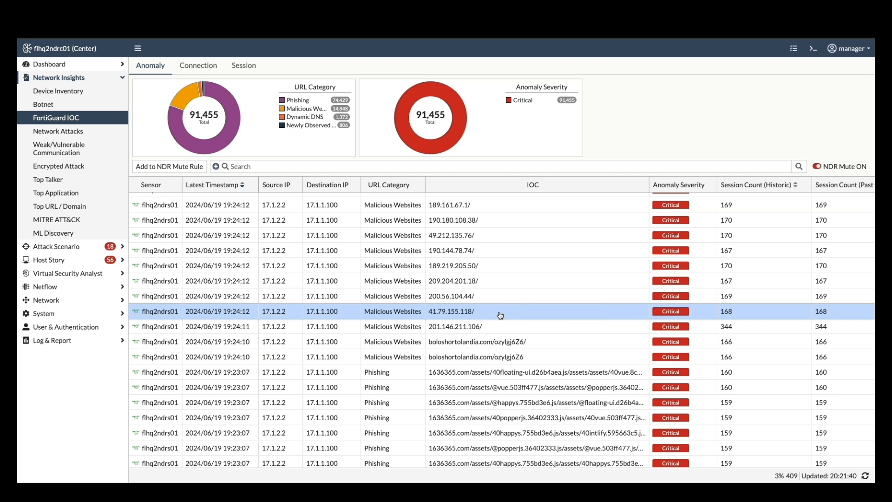
# Review the 41.79.155.118 anomaly details, then go to ML Configuration under Virtual Security Analyst.
pyautogui.click(449, 311)
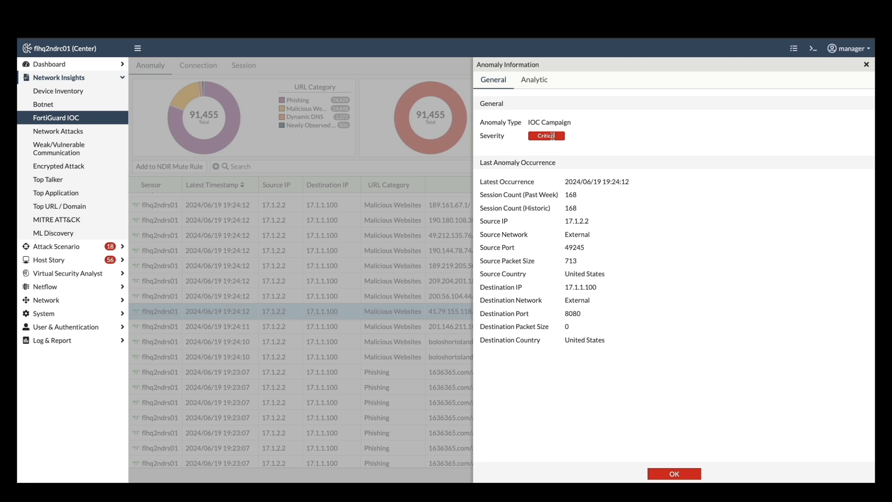
pyautogui.click(58, 131)
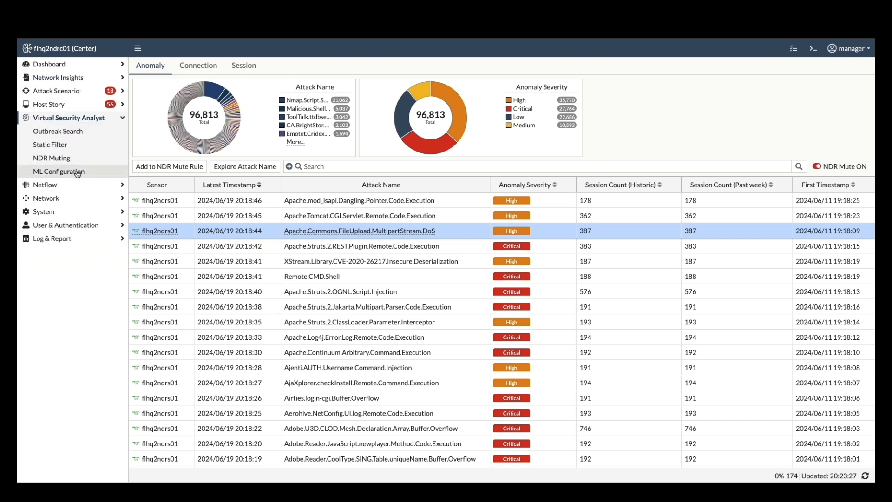
pyautogui.click(59, 171)
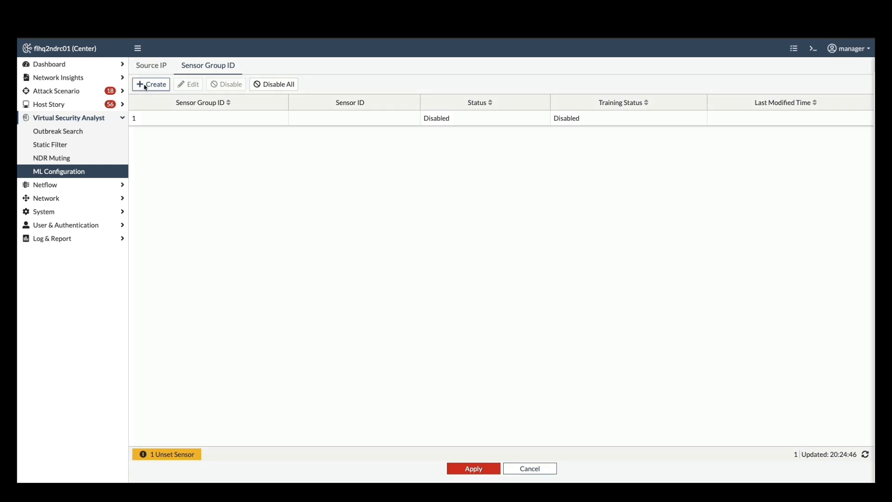
# Start a new ML Sensor Group ID form prefilled with group 2.
pyautogui.click(151, 84)
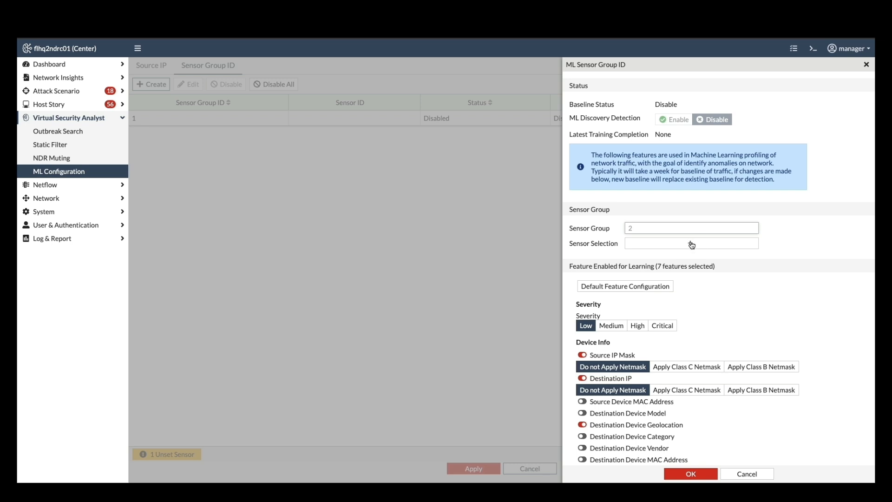
# Add sensor flhq2ndrs01, set source and destination IP masks to Class C, and save group 2.
pyautogui.click(691, 243)
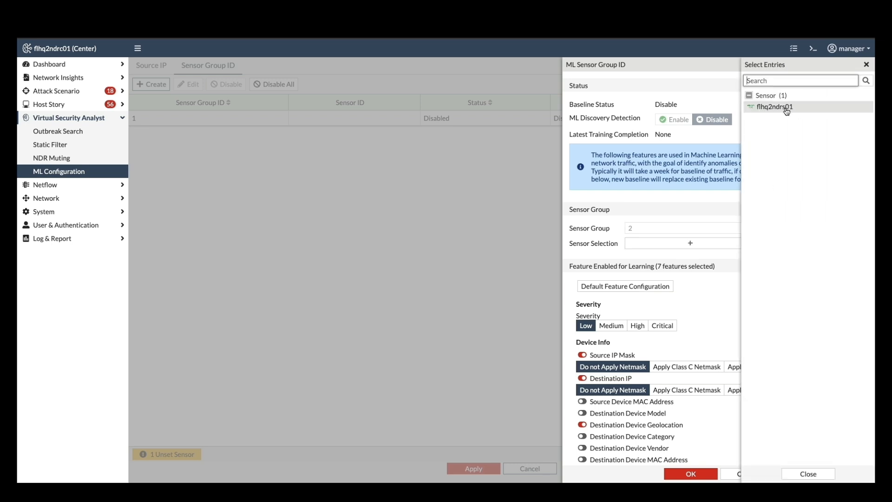
pyautogui.click(774, 107)
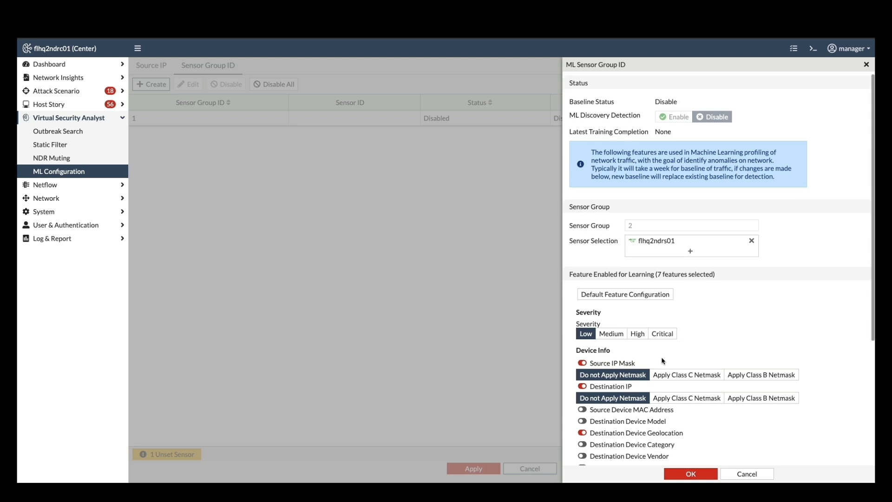
pyautogui.scroll(-3)
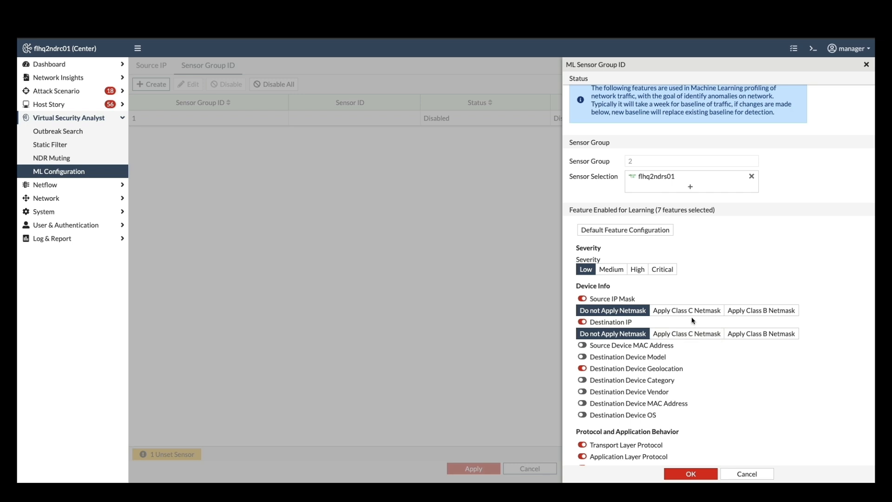
pyautogui.click(687, 334)
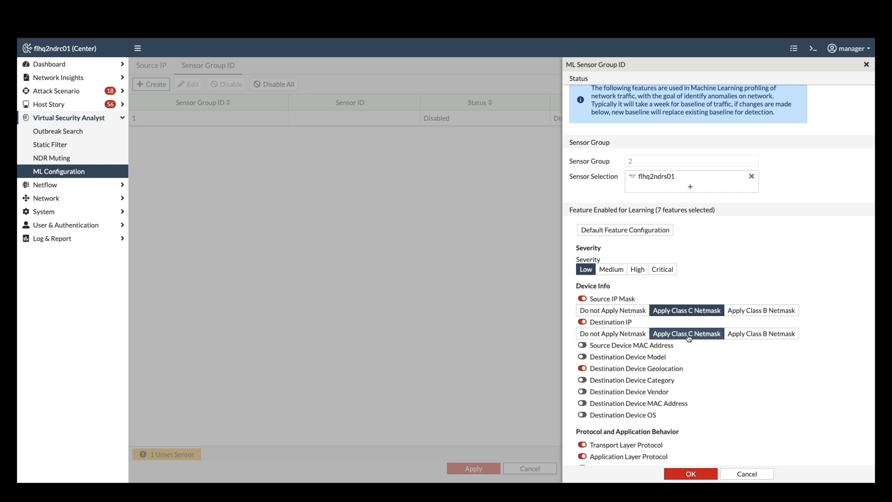
pyautogui.scroll(-3)
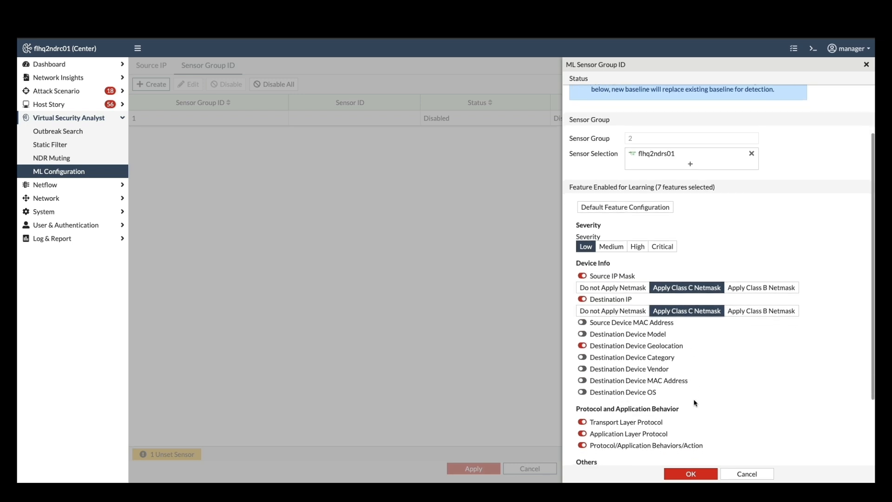
pyautogui.scroll(-3)
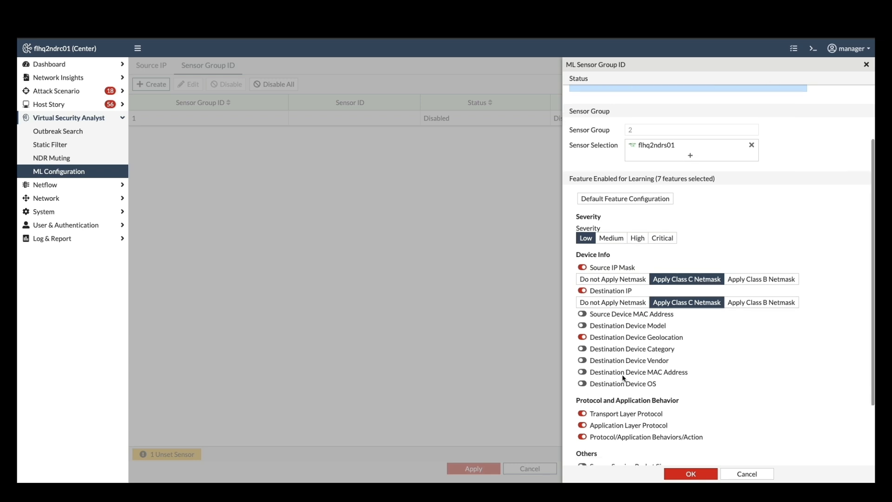
pyautogui.scroll(-3)
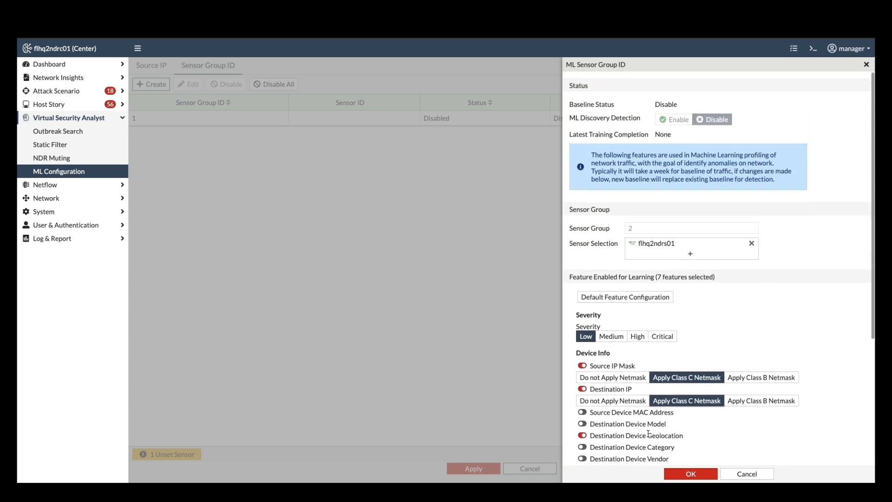
pyautogui.moveTo(661, 243)
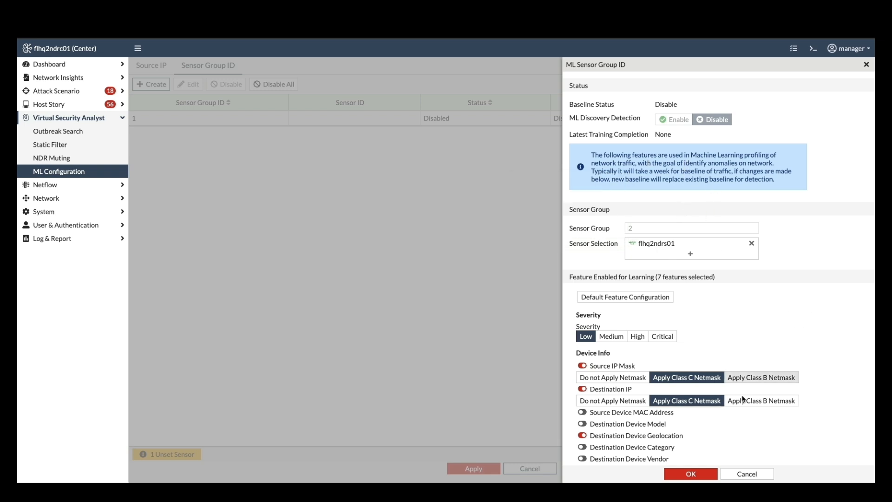
pyautogui.click(690, 474)
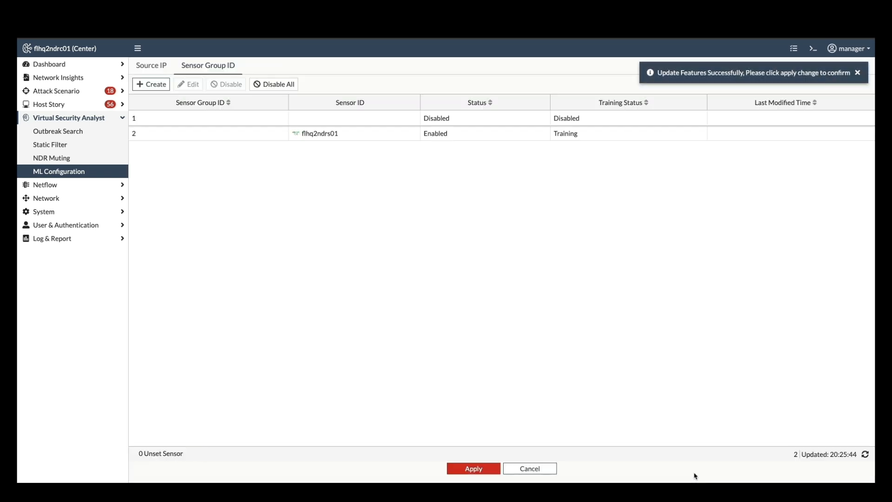
pyautogui.moveTo(359, 154)
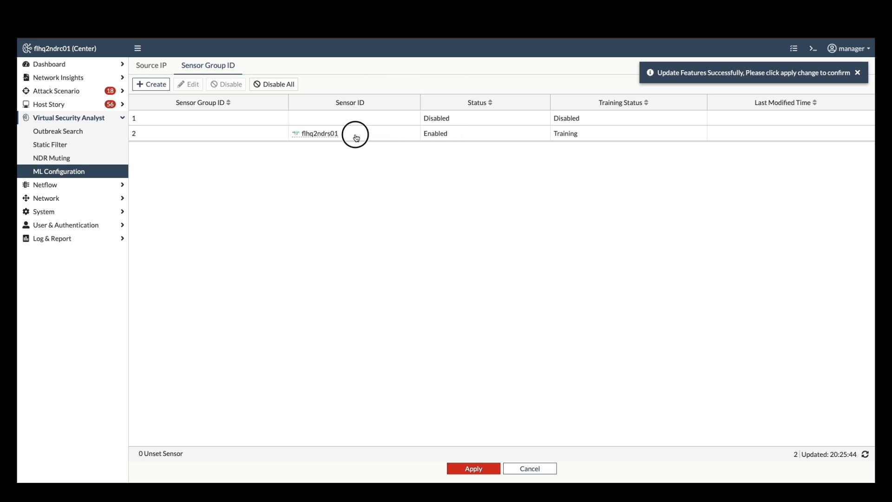
# Apply sensor group 2's pending changes with training and confirm the success notice.
pyautogui.click(355, 133)
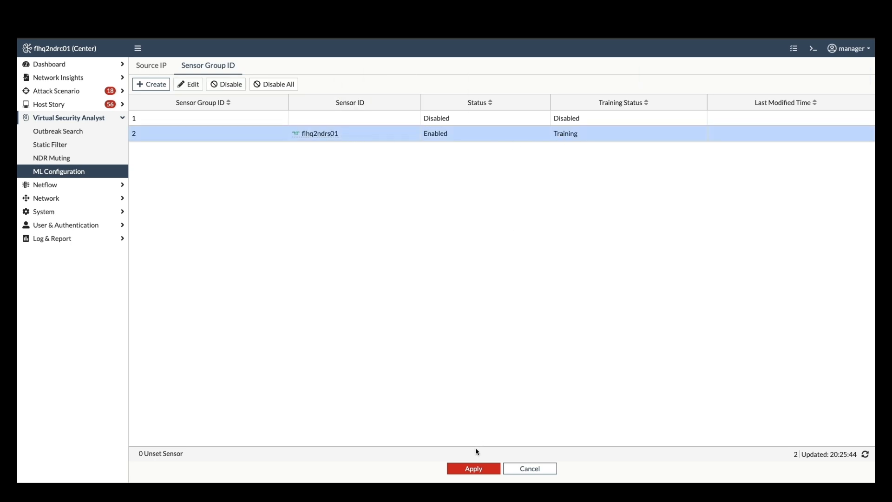
pyautogui.click(473, 469)
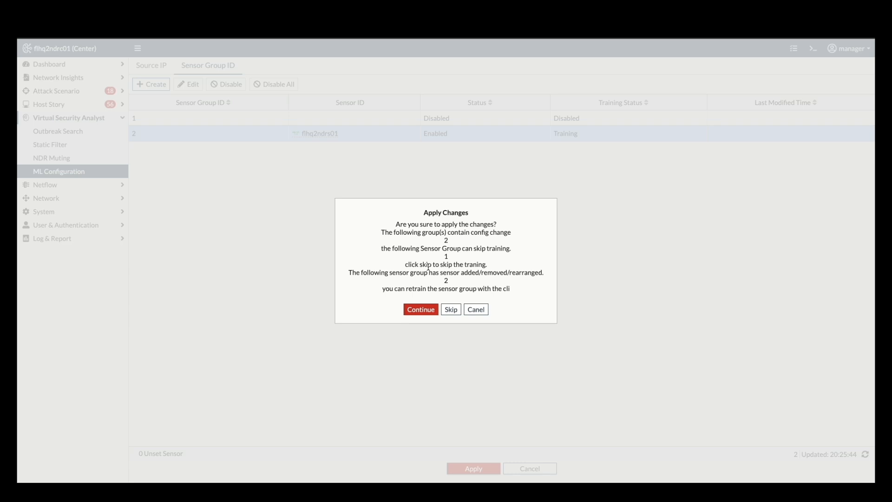
pyautogui.moveTo(457, 260)
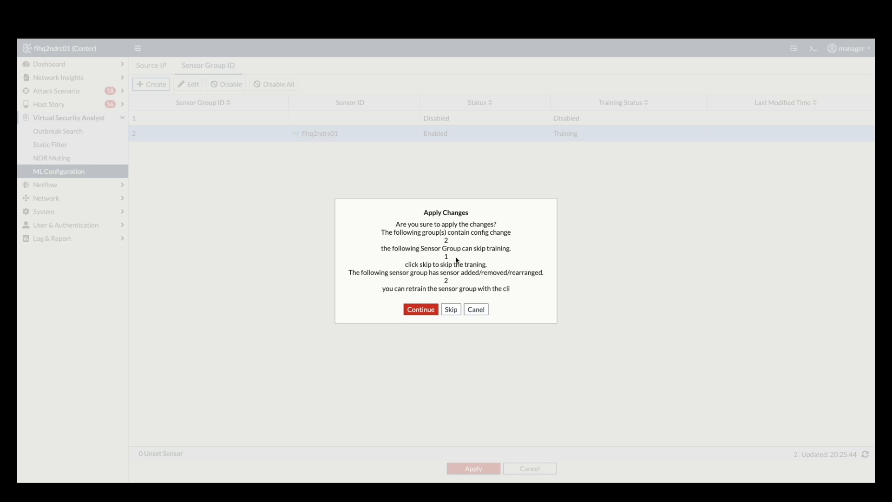
pyautogui.moveTo(421, 309)
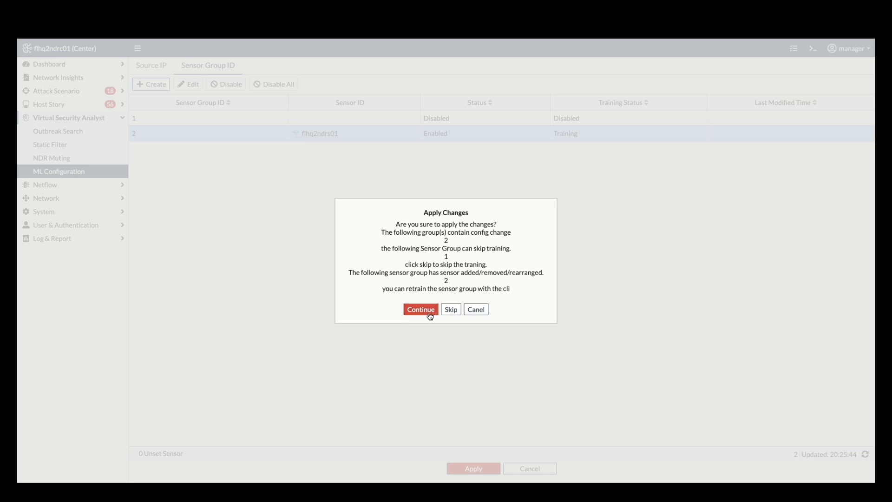
pyautogui.click(421, 309)
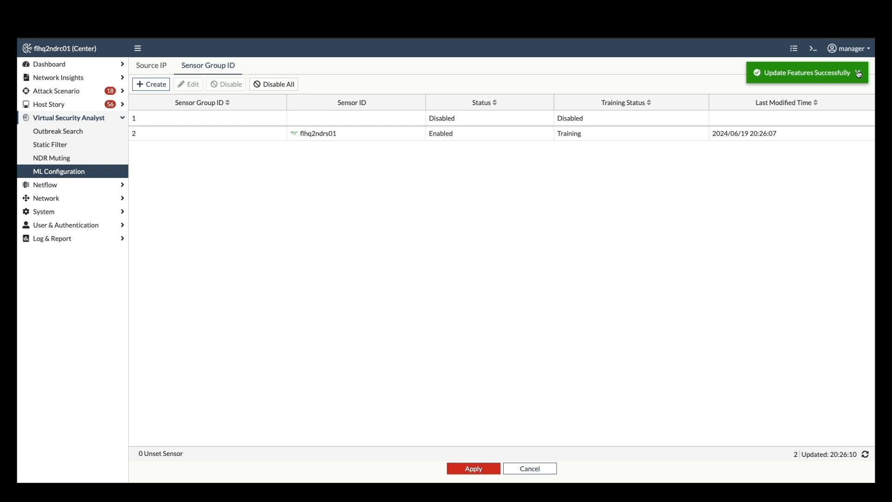
pyautogui.click(352, 134)
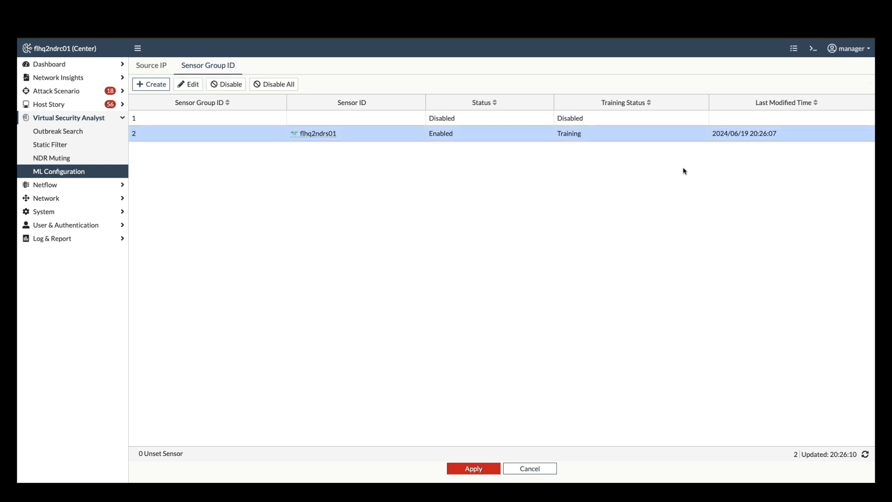
pyautogui.click(813, 48)
pyautogui.write('e')
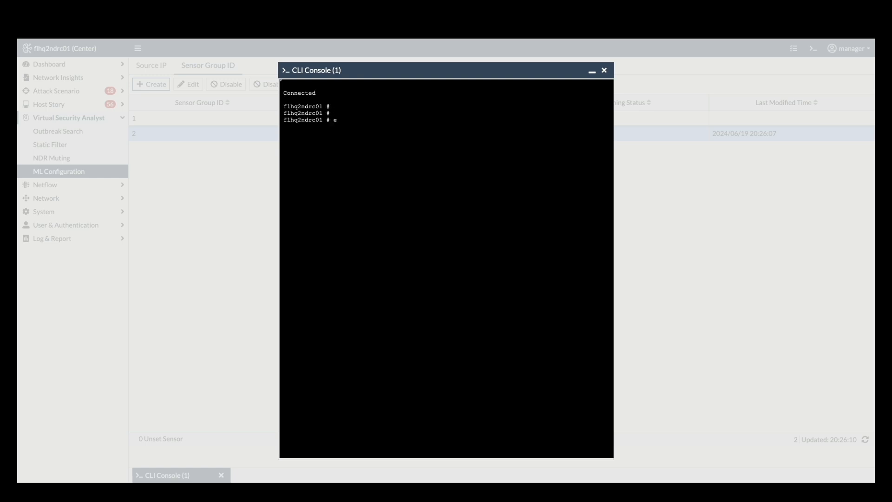
# Run execute reset-ml-baseline-time 2 120 in the CLI and close the console.
pyautogui.write('xecute reset-ml-baseline-time')
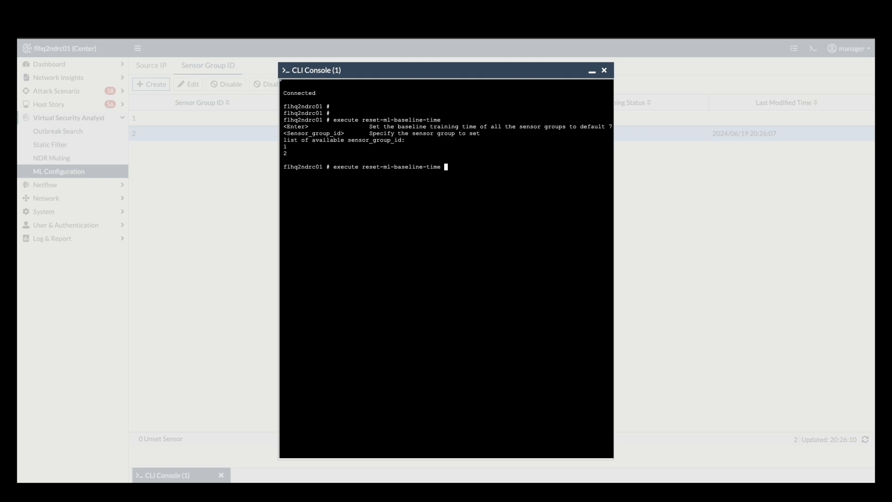
pyautogui.write('2')
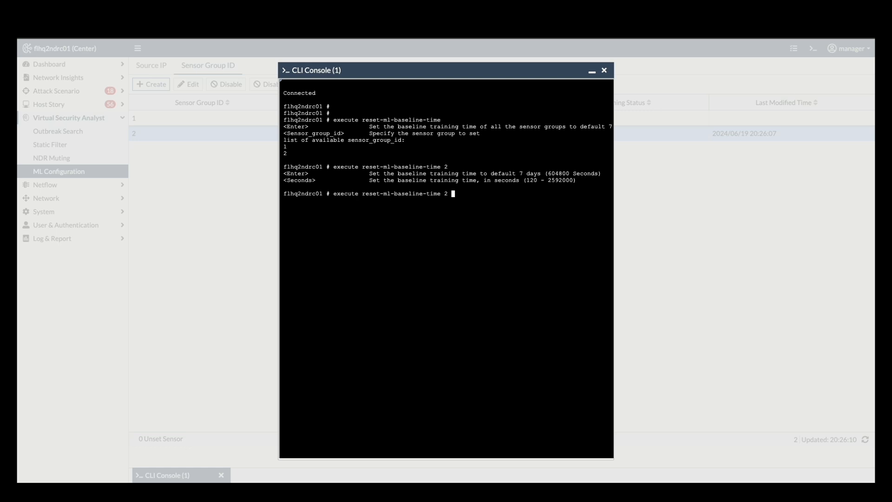
pyautogui.write('12')
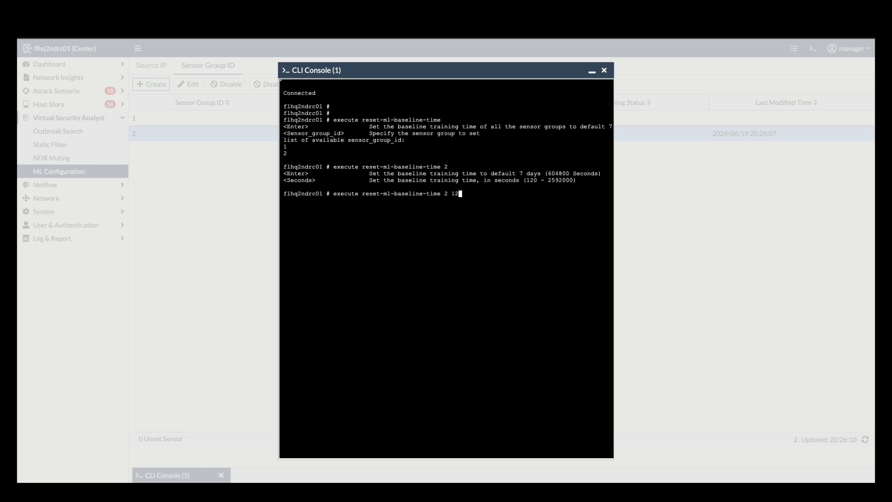
pyautogui.write('0')
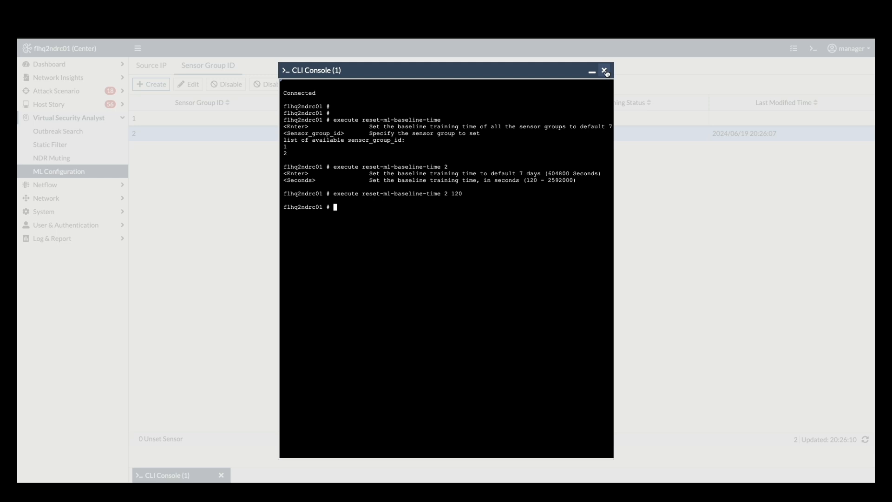
pyautogui.click(605, 70)
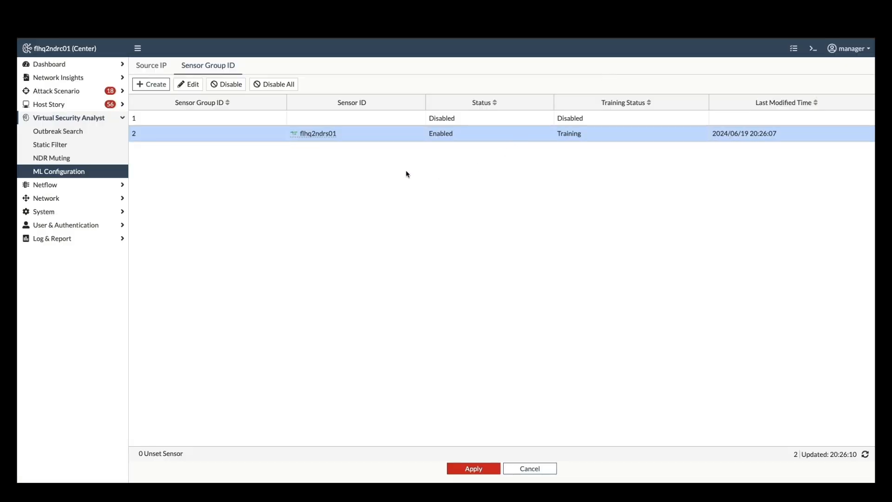
pyautogui.moveTo(313, 134)
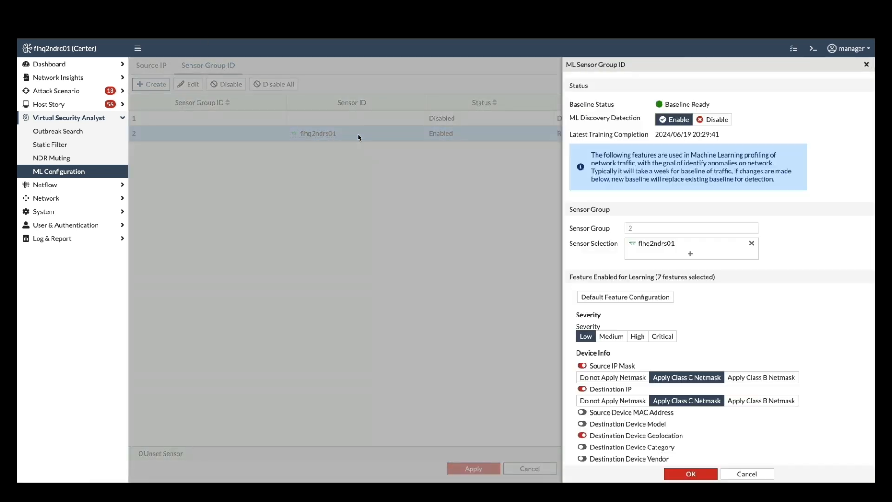
pyautogui.moveTo(414, 188)
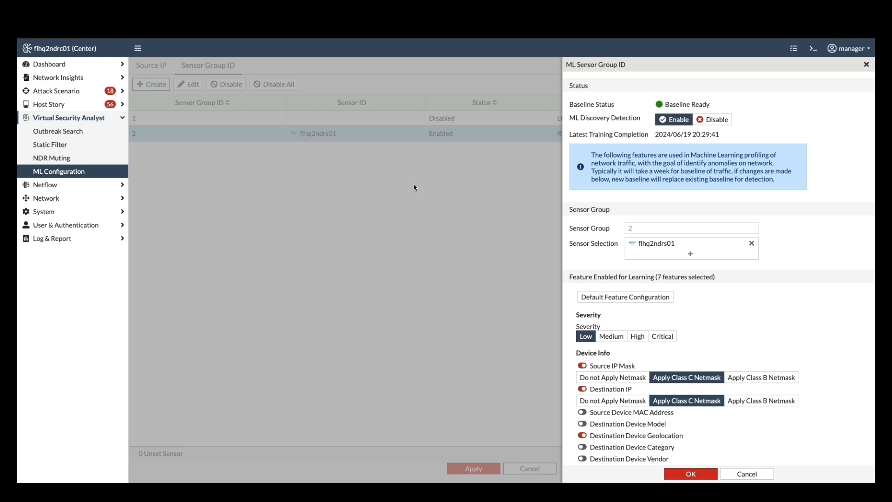
pyautogui.click(53, 234)
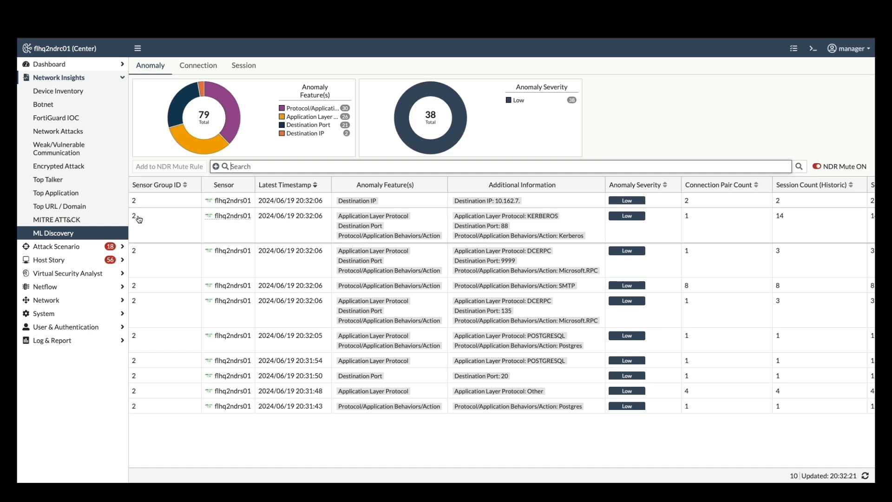
pyautogui.moveTo(154, 334)
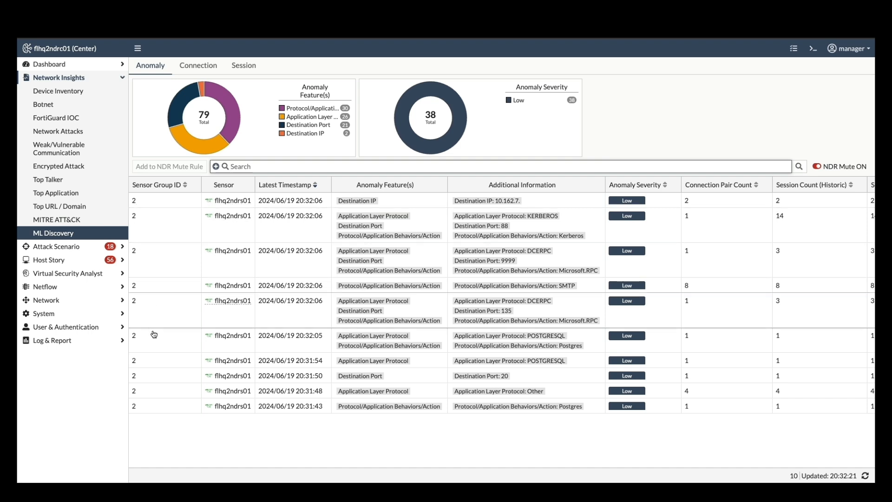
pyautogui.moveTo(165, 408)
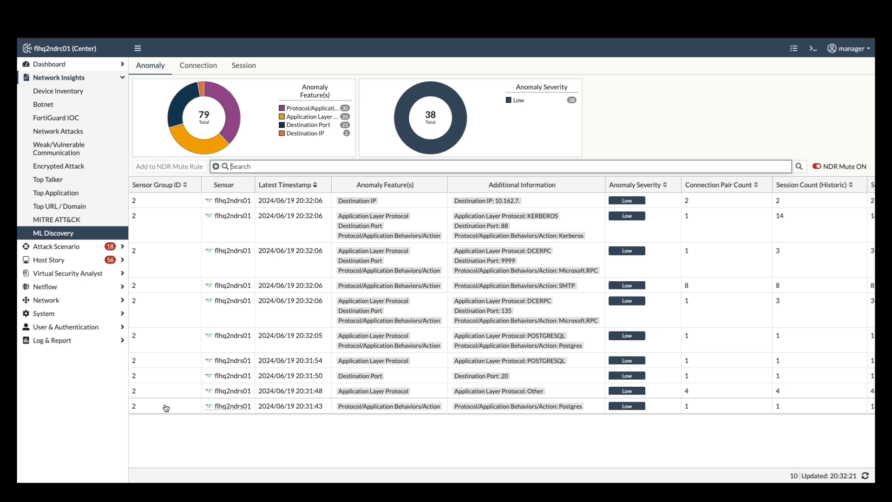
# Review the sensor group 2 anomaly list, revealing DCERPC traffic on port 9999 with Microsoft.RPC behavior.
pyautogui.hscroll(3)
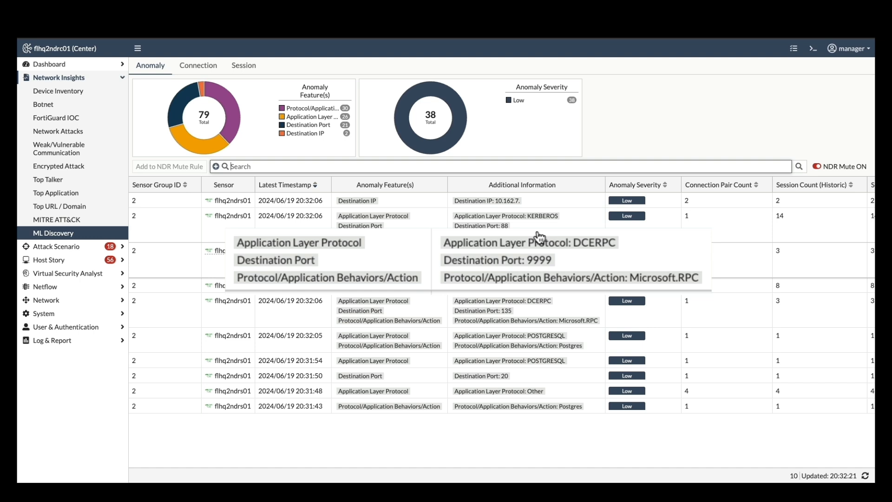
pyautogui.moveTo(370, 200)
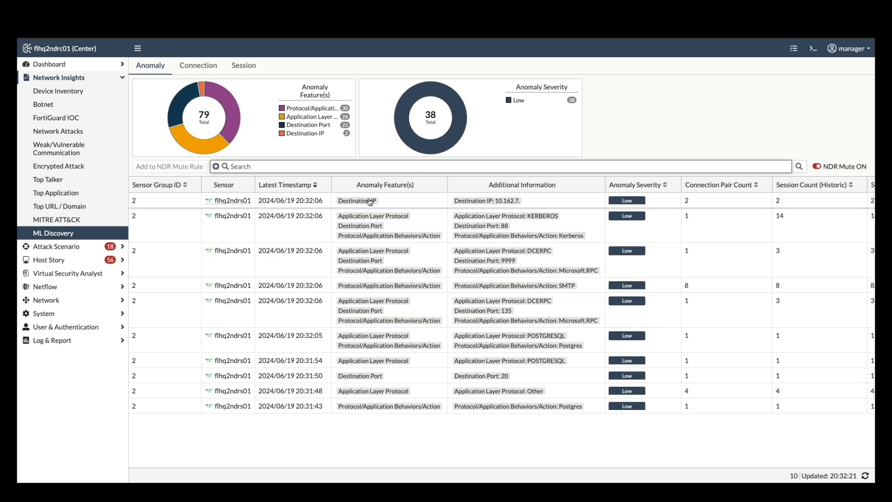